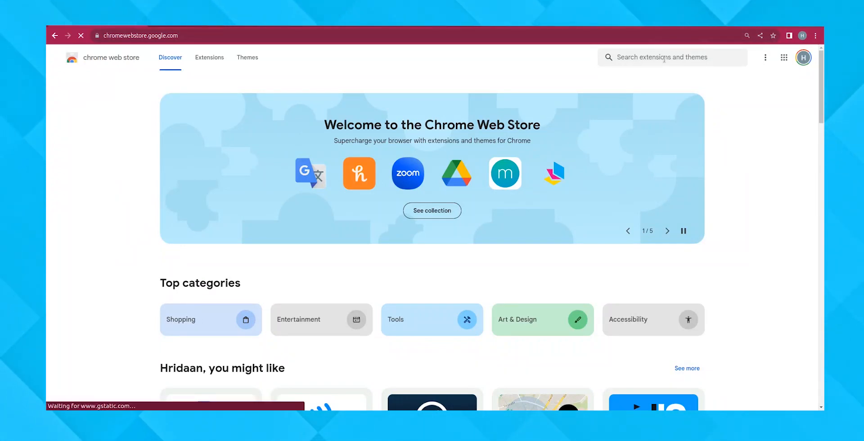
Search the store for 'jobform automator' and reach the JobForm Automator page
type("jobform aut")
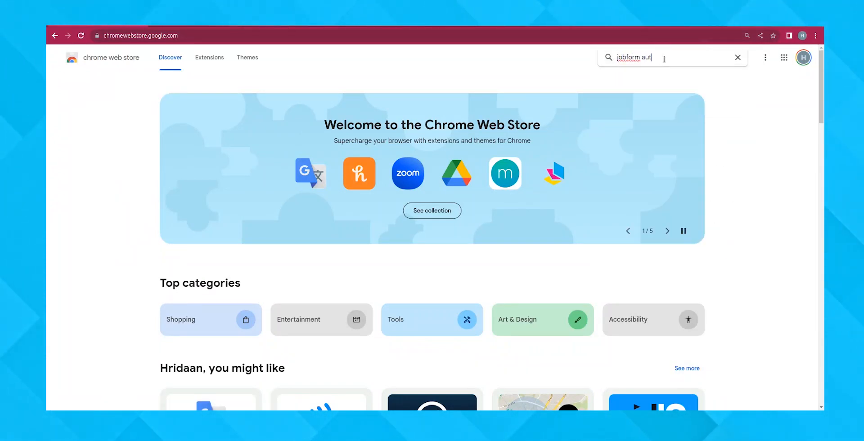
type("omator")
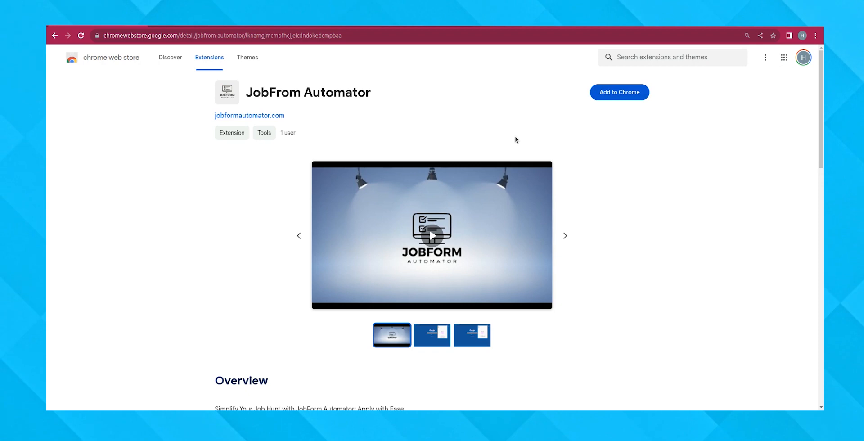
Add JobForm Automator to Chrome, confirm it, and view it in the Extensions menu
left_click(620, 92)
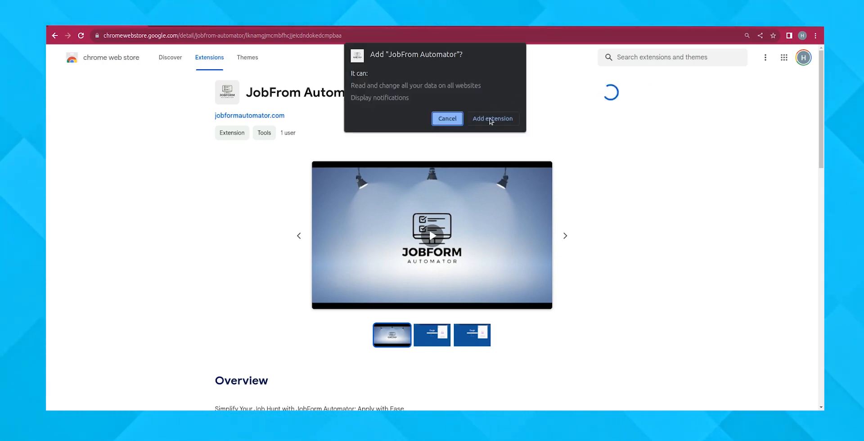
left_click(493, 119)
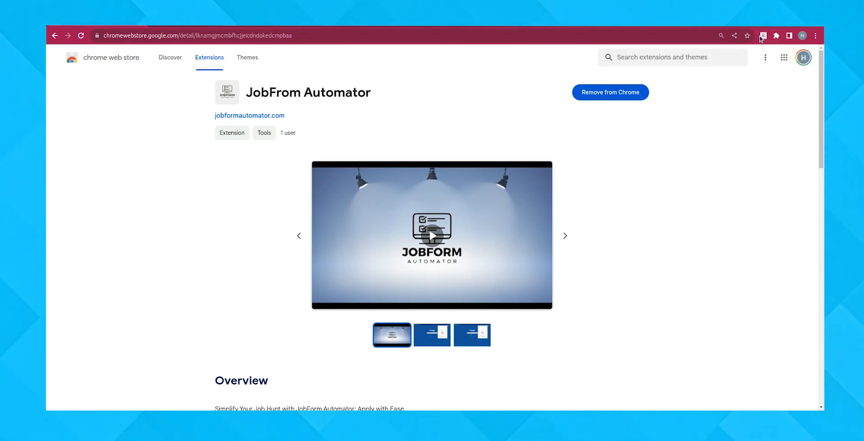
left_click(764, 35)
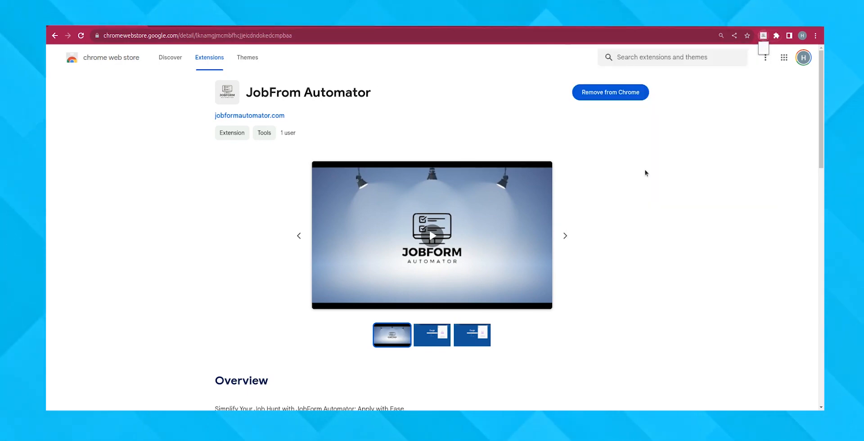
left_click(763, 35)
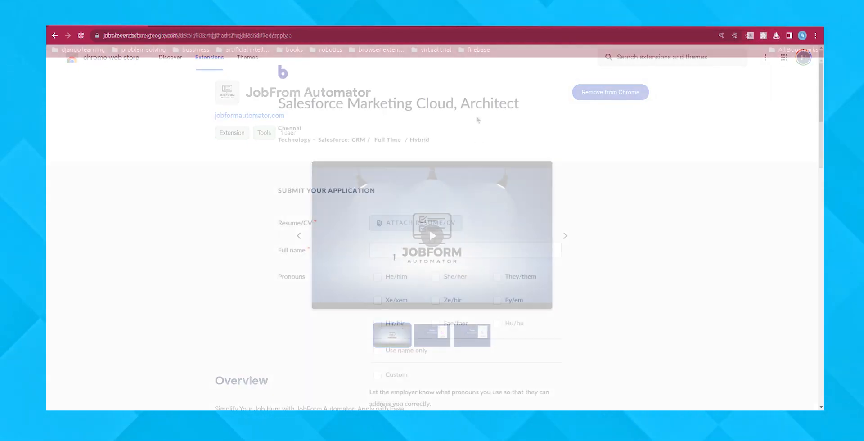
Review the auto-filled Bounteous architect application and submit it
scroll("down", 3)
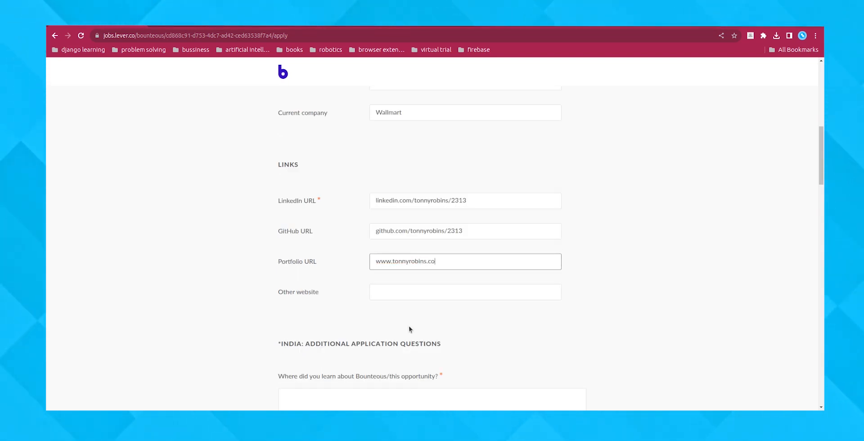
scroll("down", 3)
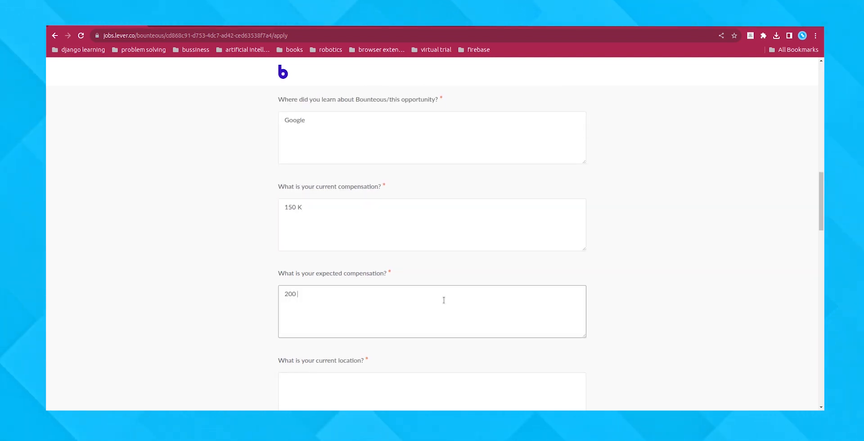
scroll("down", 3)
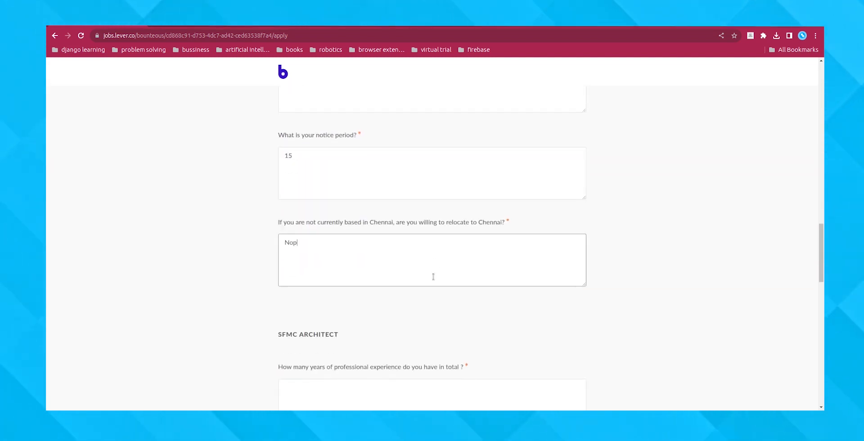
scroll("down", 3)
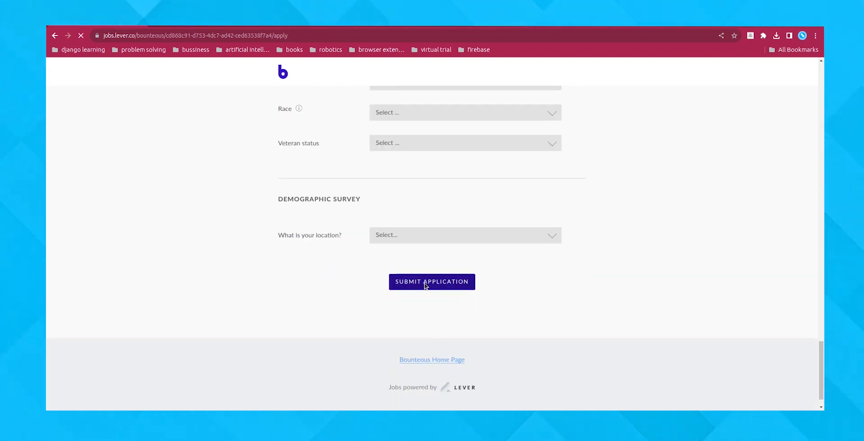
left_click(432, 282)
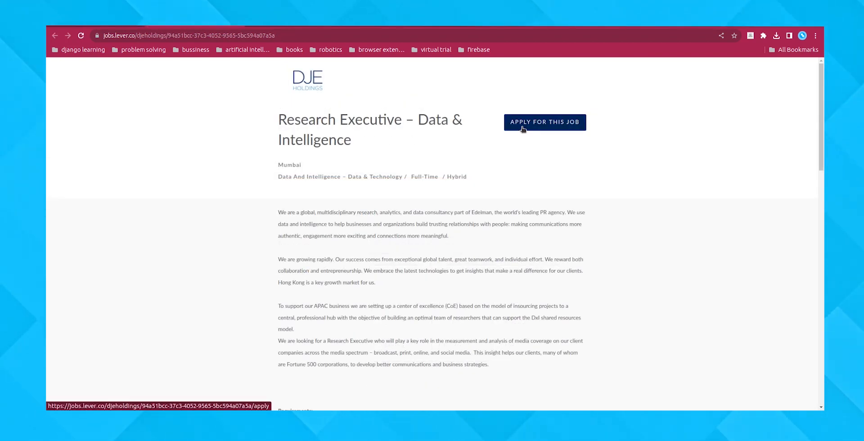
Apply for the DJE Holdings Research Executive role, auto-fill the form and submit it
left_click(544, 122)
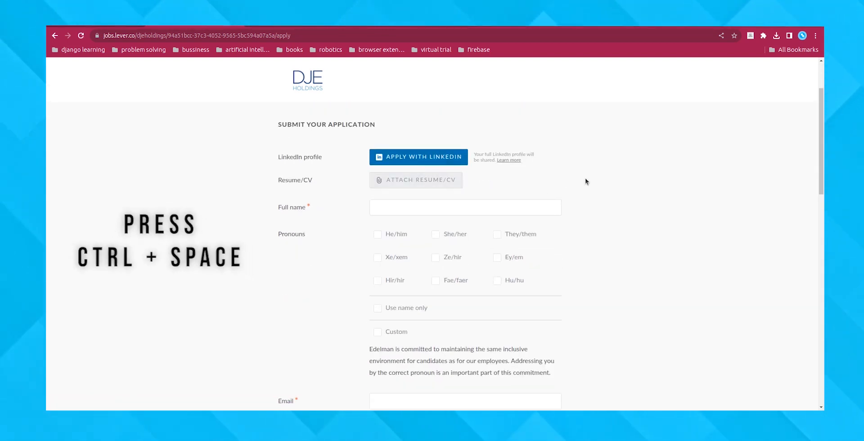
scroll("down", 3)
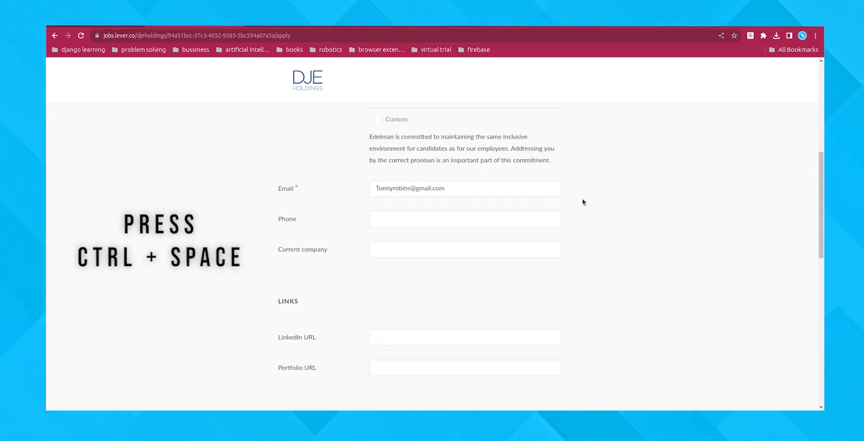
scroll("down", 3)
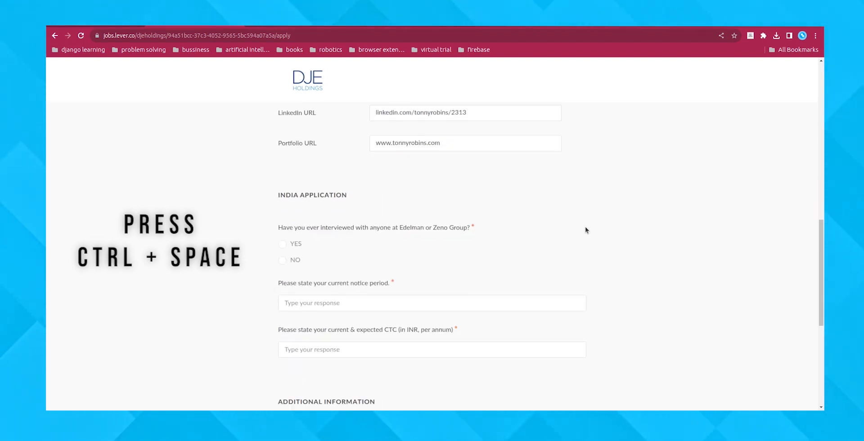
scroll("down", 3)
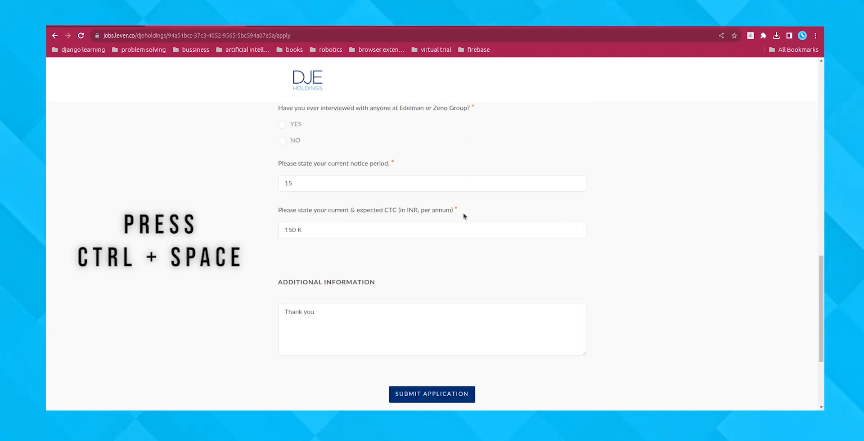
scroll("down", 3)
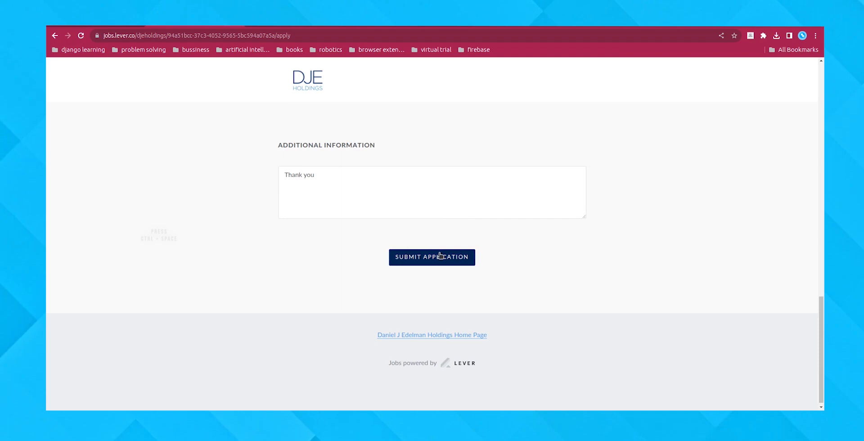
left_click(432, 257)
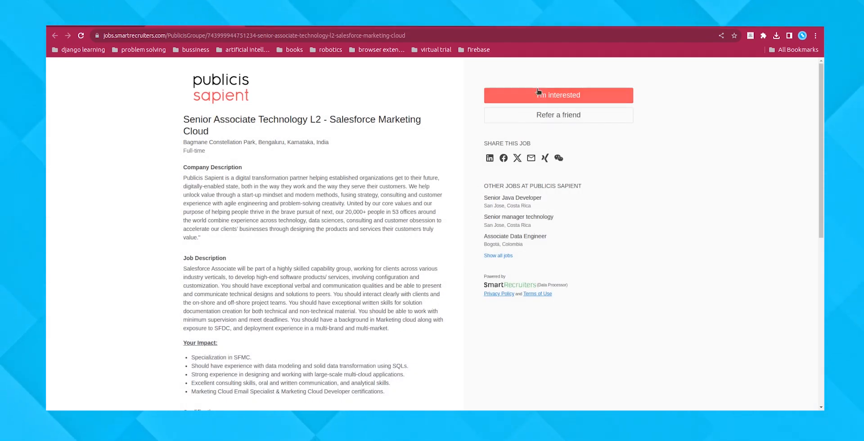
Fill the Publicis Sapient application with first name 'Tonny' and a phone country code
left_click(558, 94)
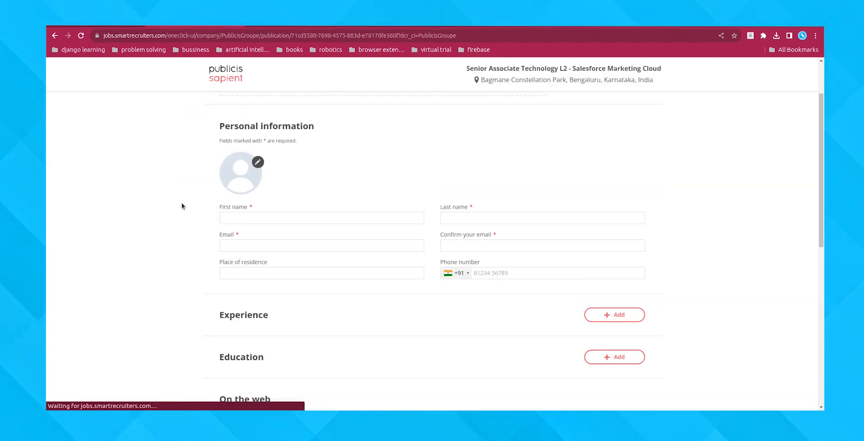
type("Tonny")
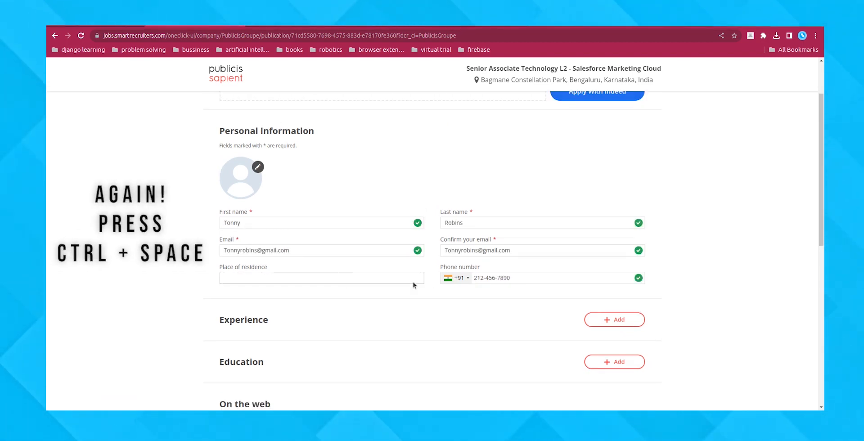
left_click(457, 278)
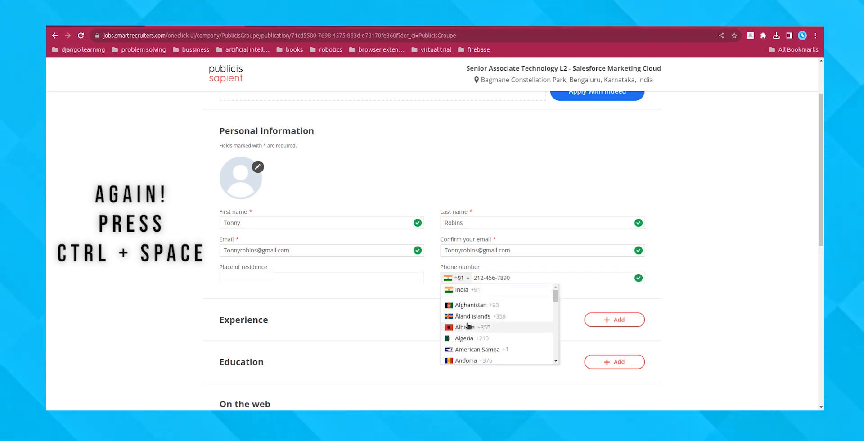
mouse_move(481, 349)
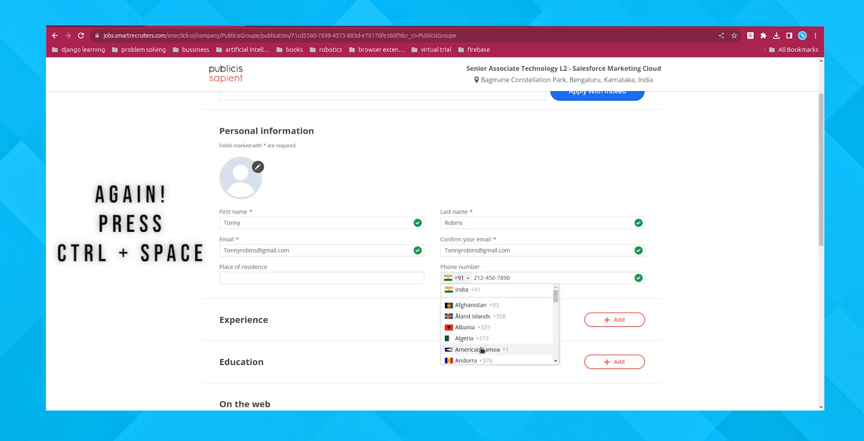
left_click(478, 350)
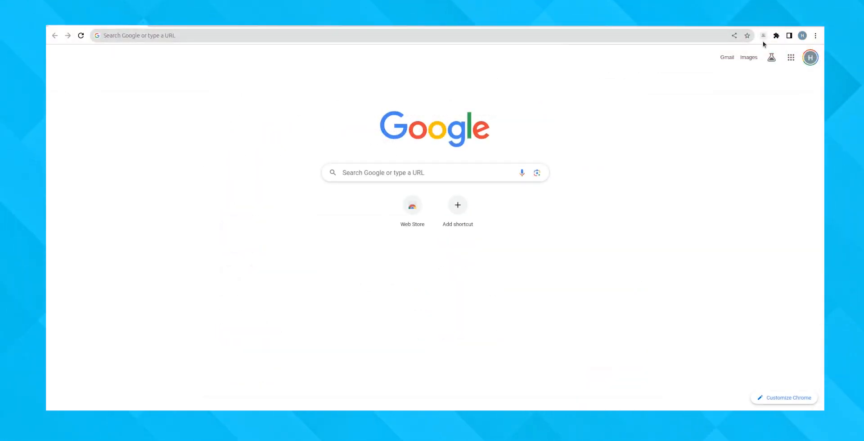
In the extension's Delete Account section, write the feedback 'our Message to Us.'
left_click(764, 35)
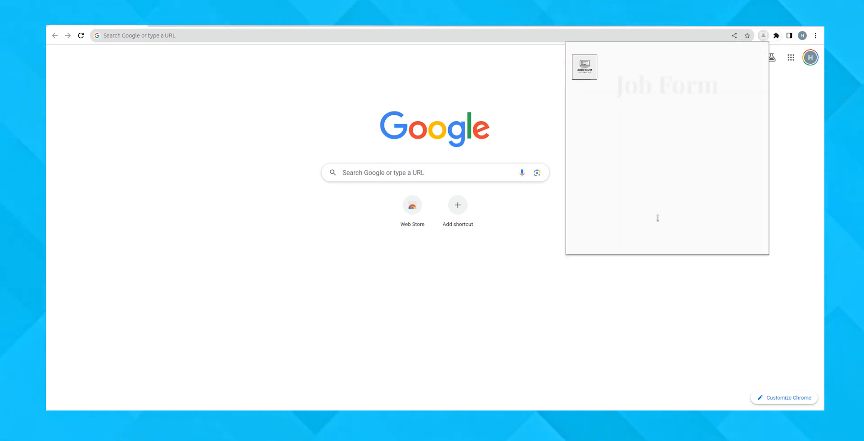
scroll("down", 3)
type("Y")
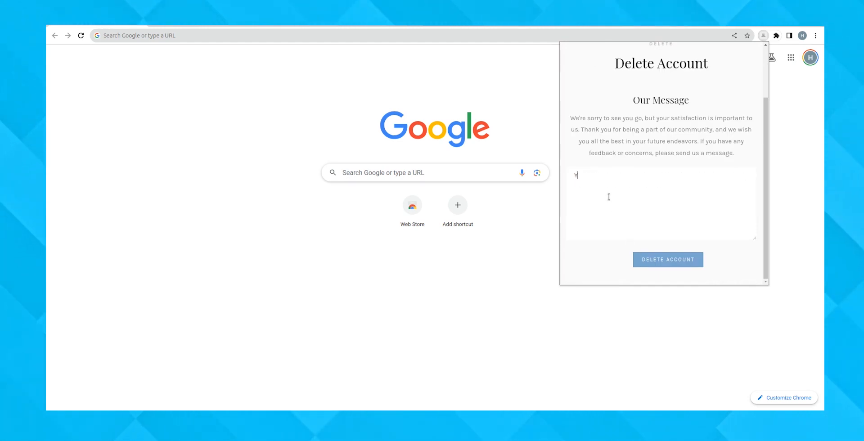
type("our M")
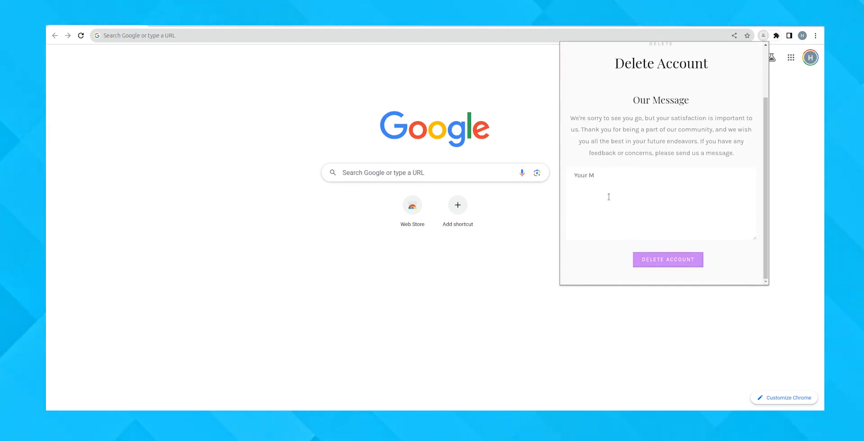
type("essage to")
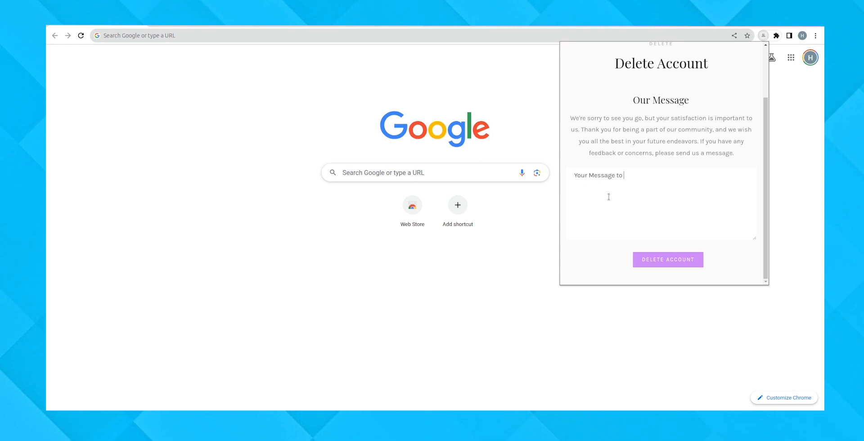
type("Us.")
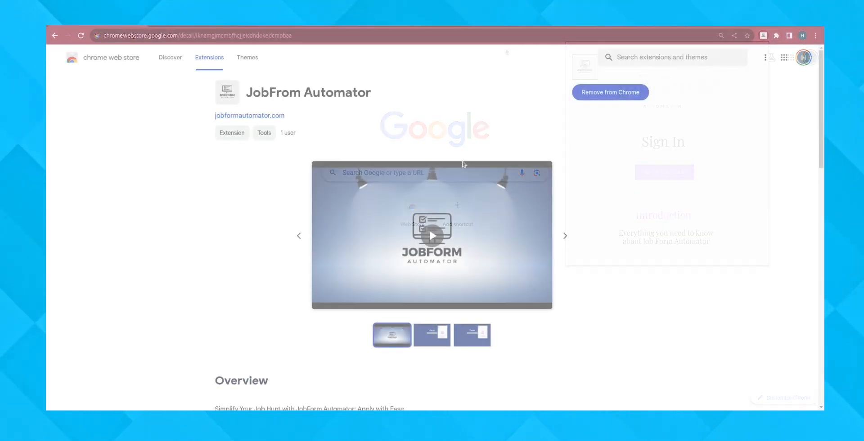
Post a five-star review reading 'Helpful' for JobForm Automator
scroll("down", 3)
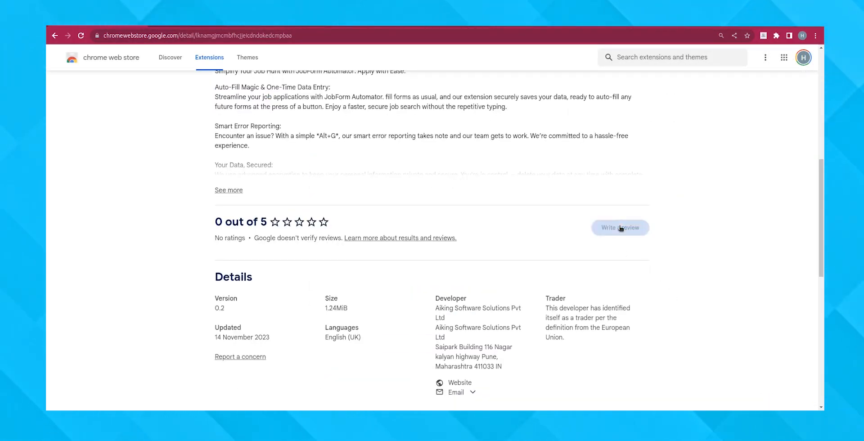
left_click(619, 228)
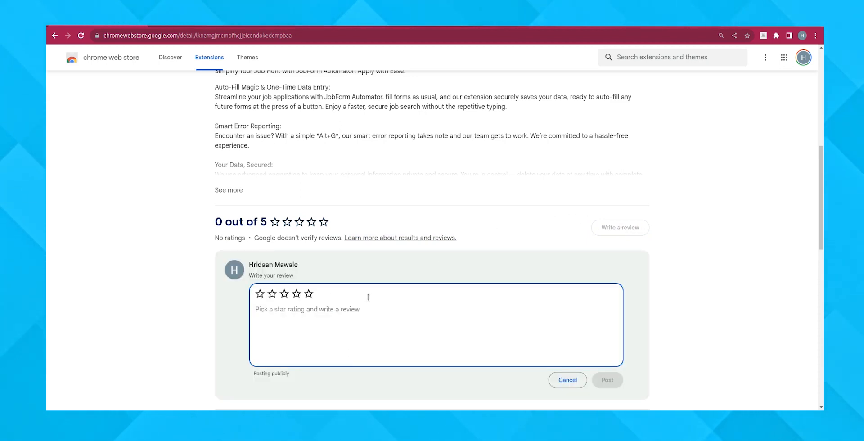
left_click(309, 294)
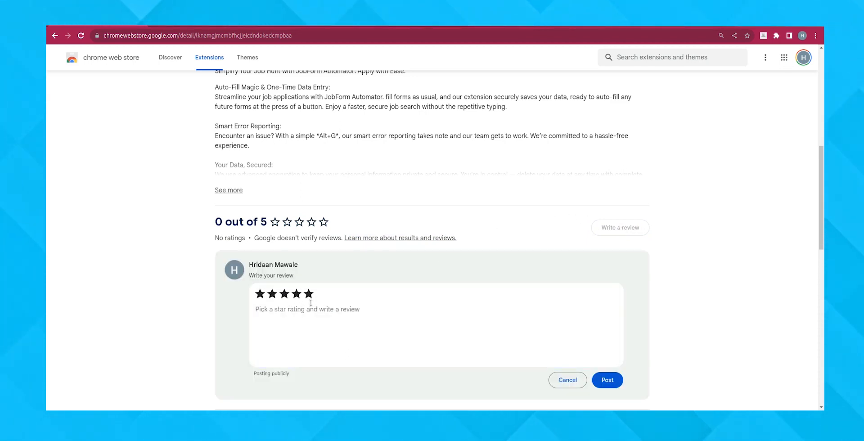
type("He")
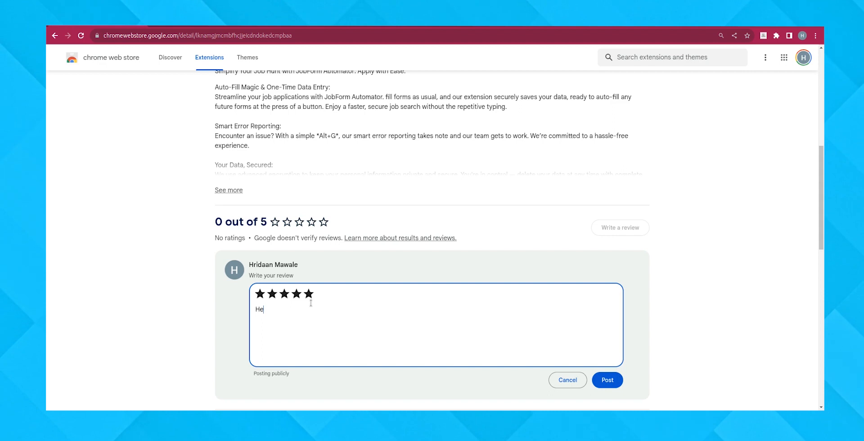
type("lpful")
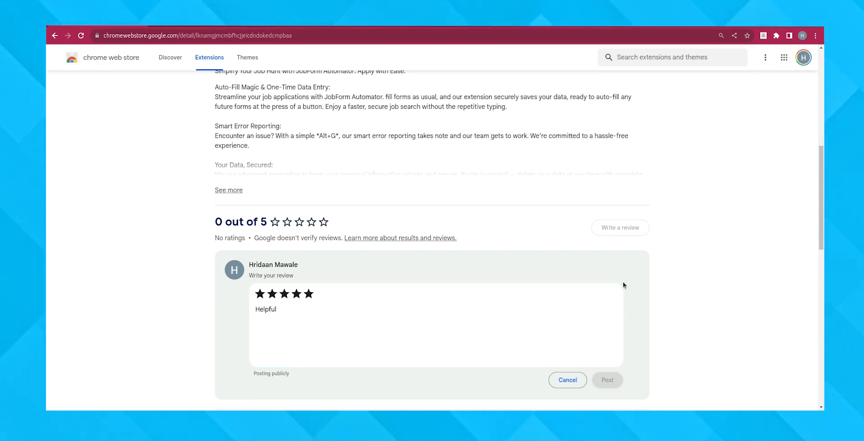
left_click(607, 380)
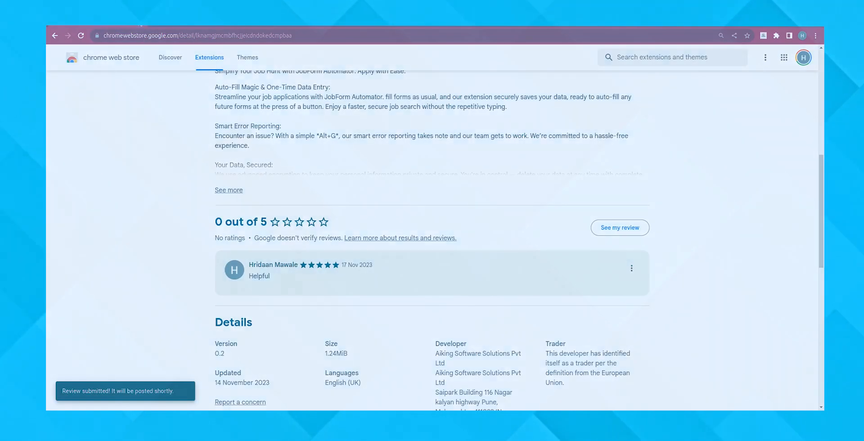